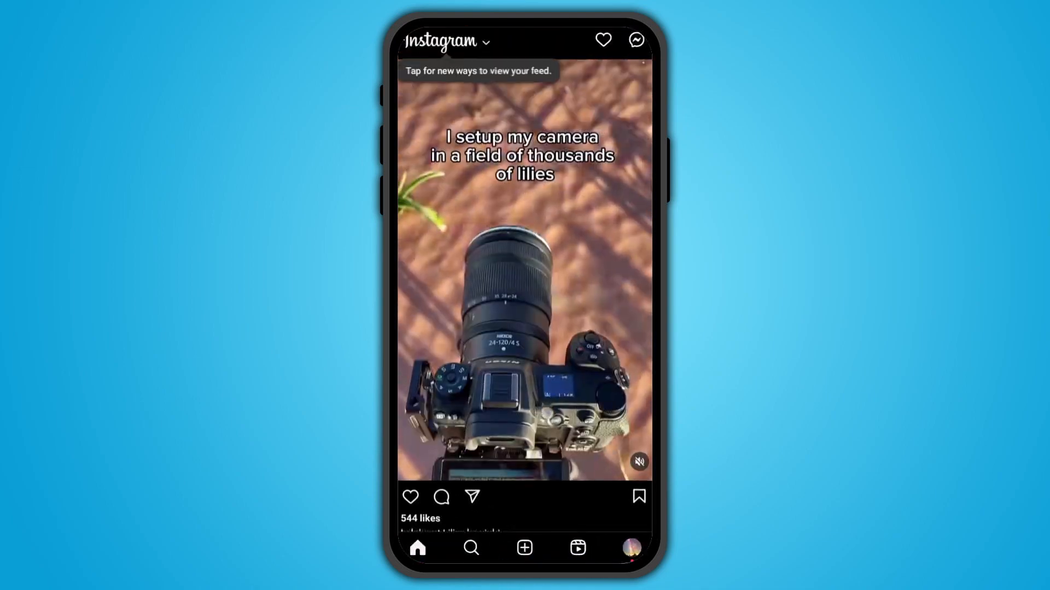
# Scroll the Instagram home feed and open the camera for a new reel
pyautogui.scroll(-3)
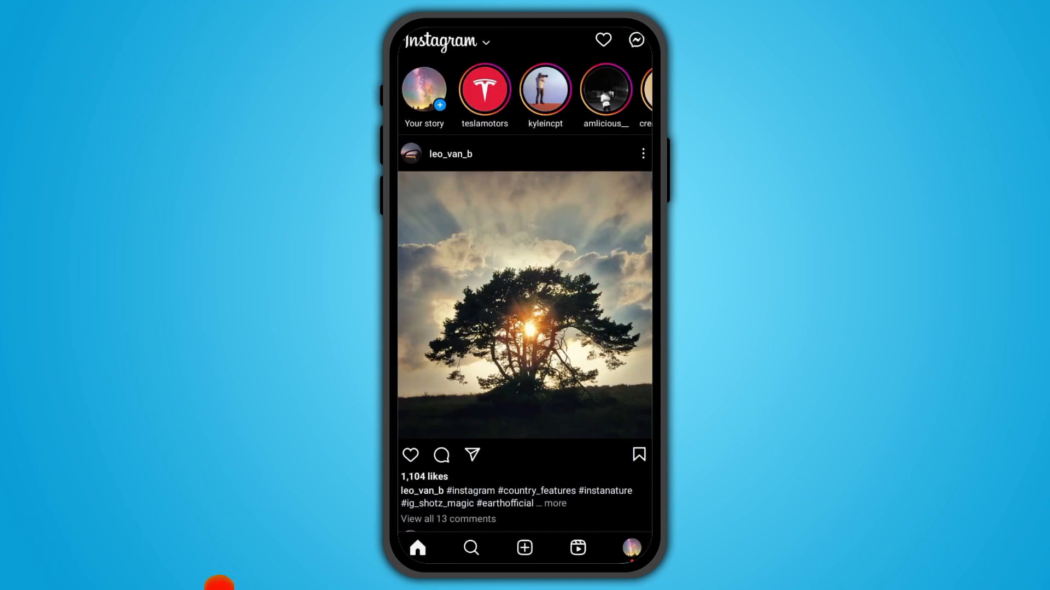
pyautogui.click(524, 548)
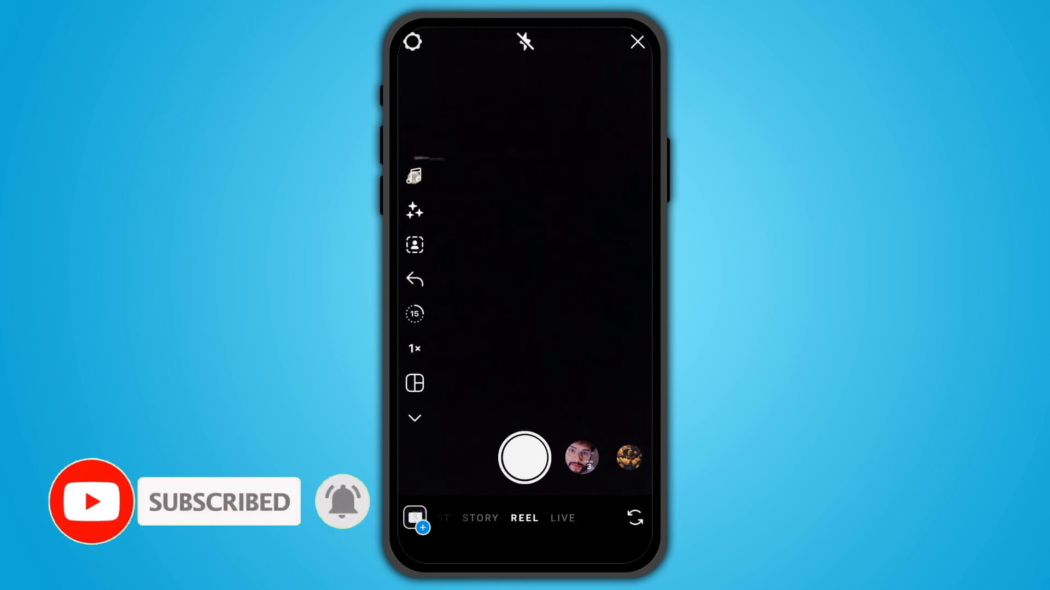
# Open the reel music library, find 'Mood' by Yagih Mael and play its preview
pyautogui.click(414, 176)
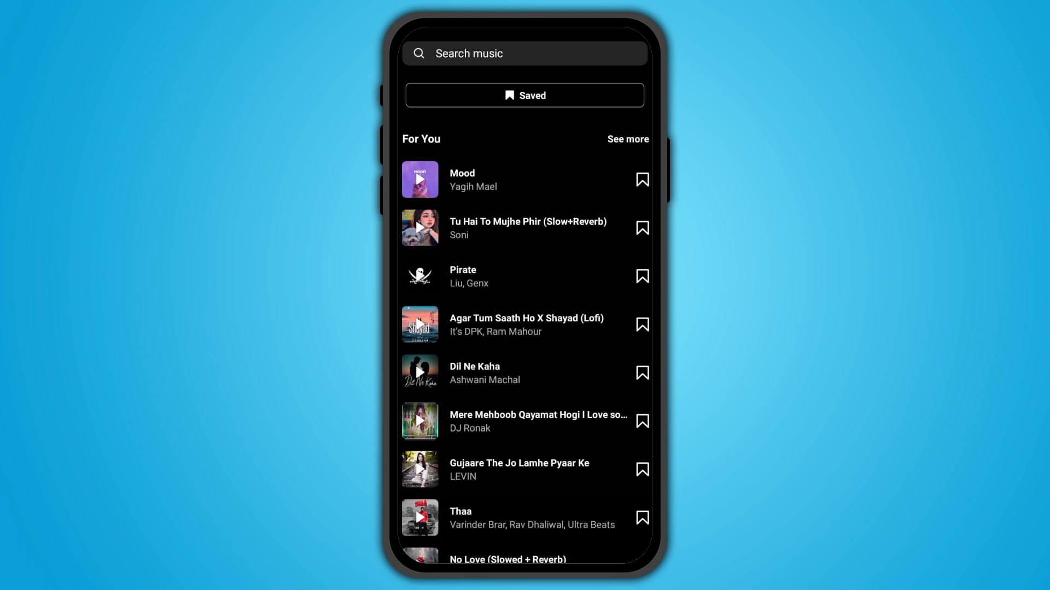
pyautogui.scroll(-3)
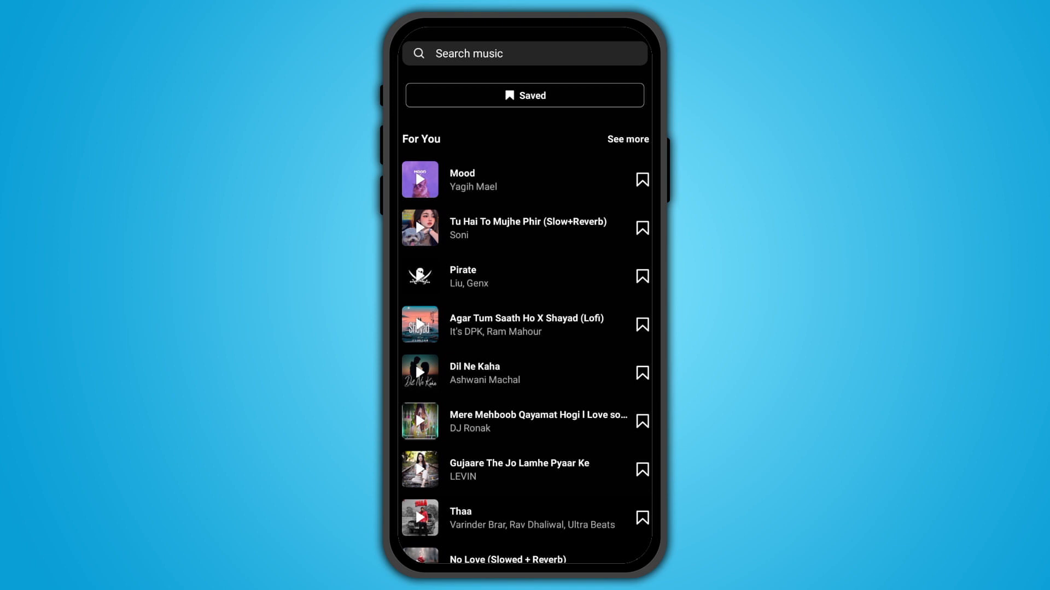
pyautogui.click(420, 179)
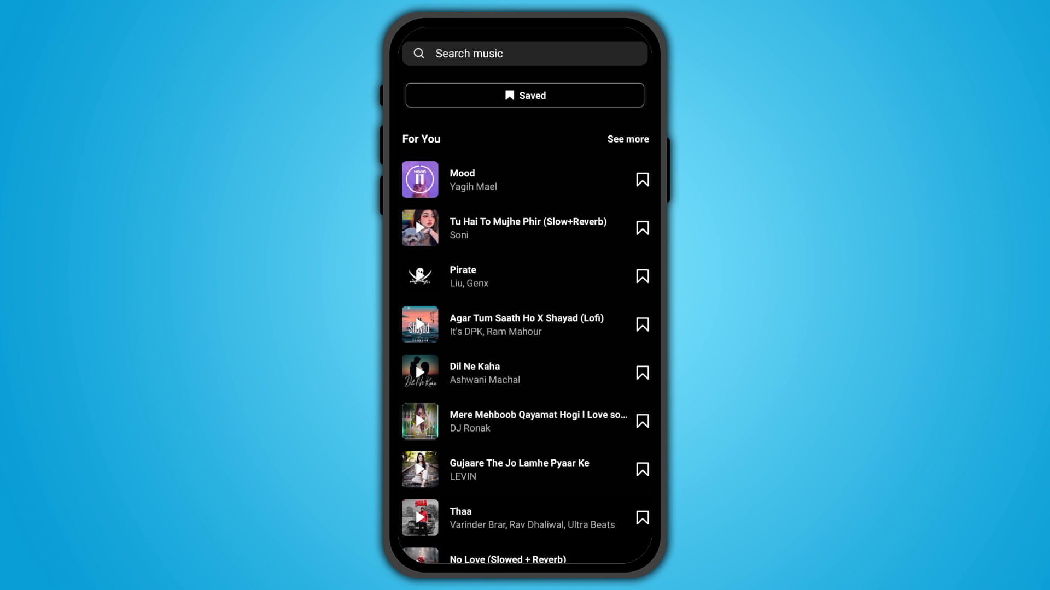
pyautogui.click(420, 180)
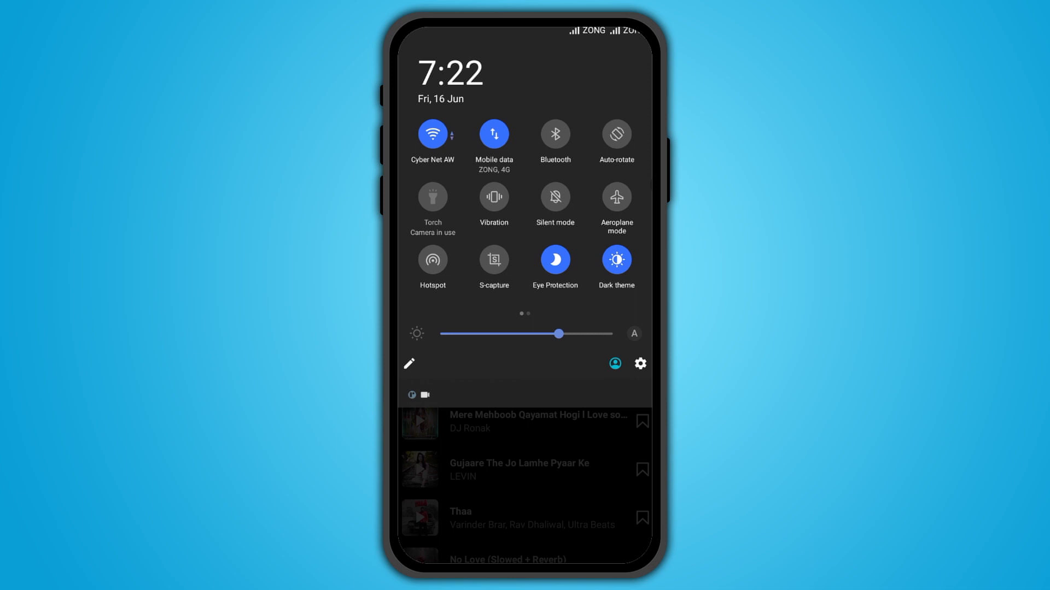
# Start a screen recording from Quick Settings during the Mood preview, then return home
pyautogui.hscroll(-3)
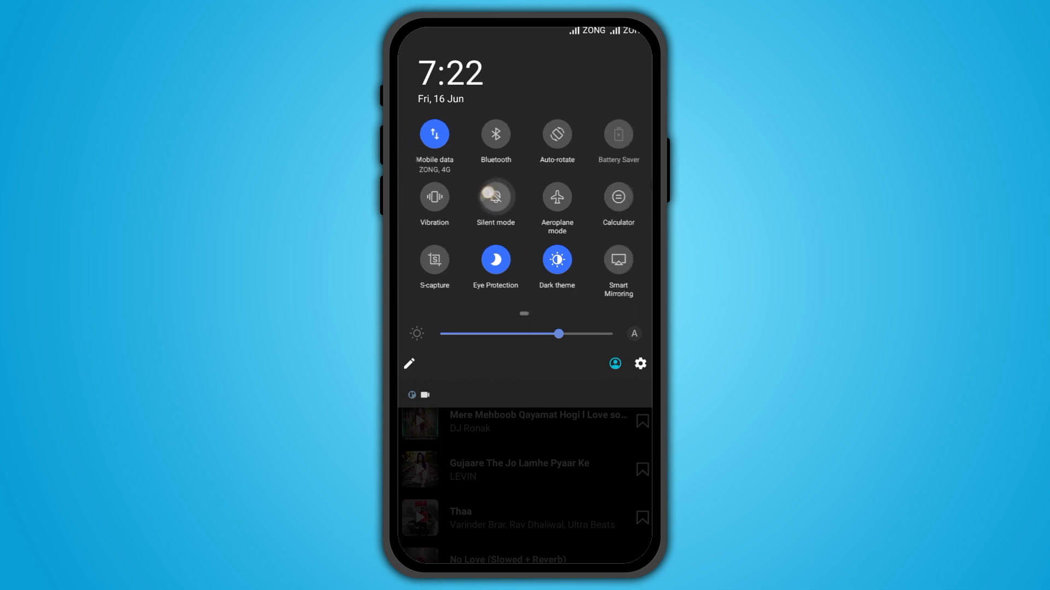
pyautogui.hscroll(-3)
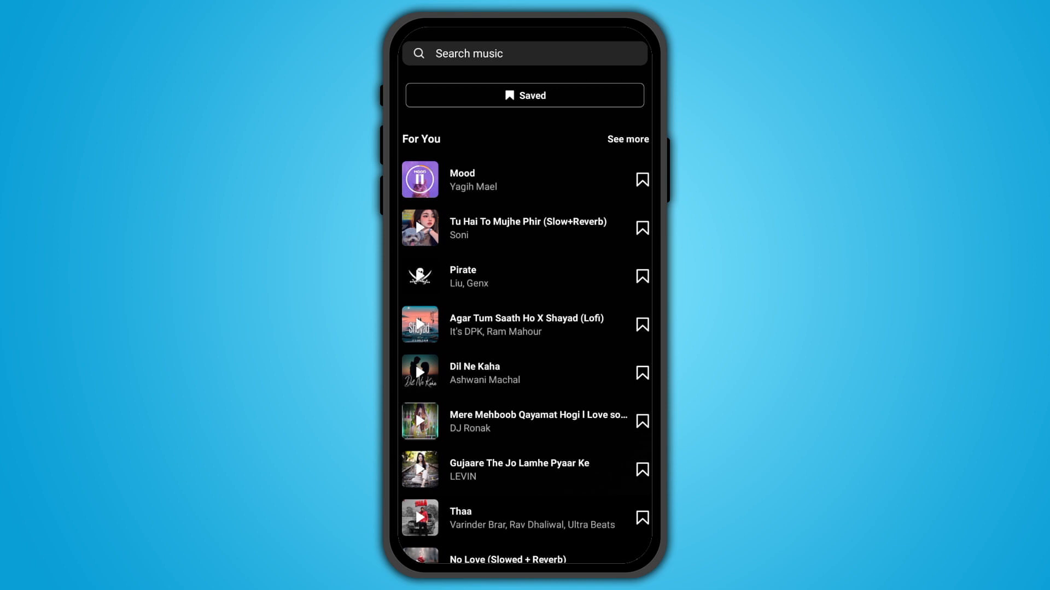
pyautogui.click(420, 180)
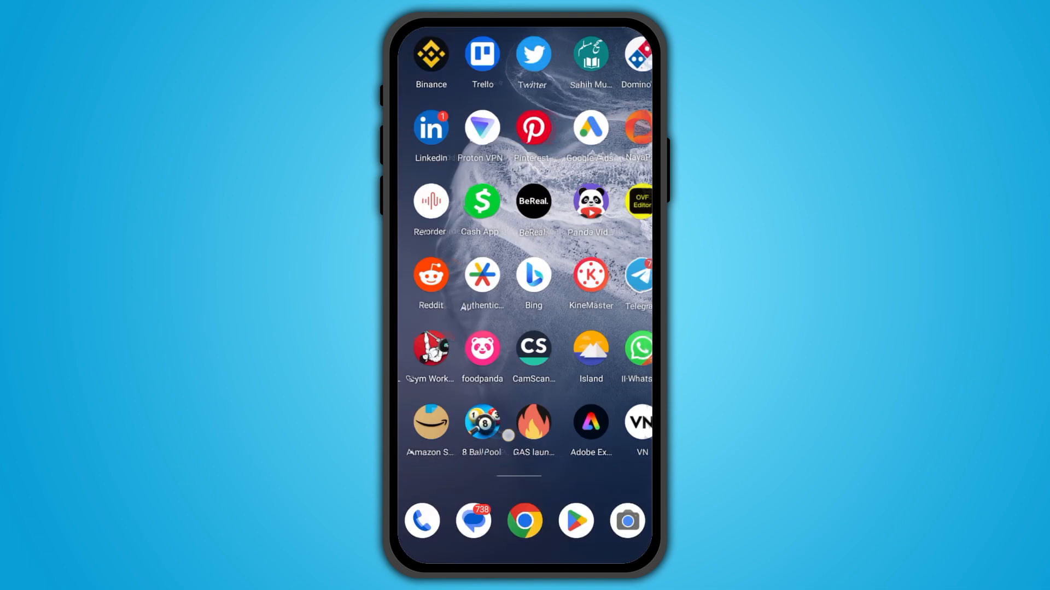
# Scroll the app drawer and launch VN Video Editor
pyautogui.scroll(-3)
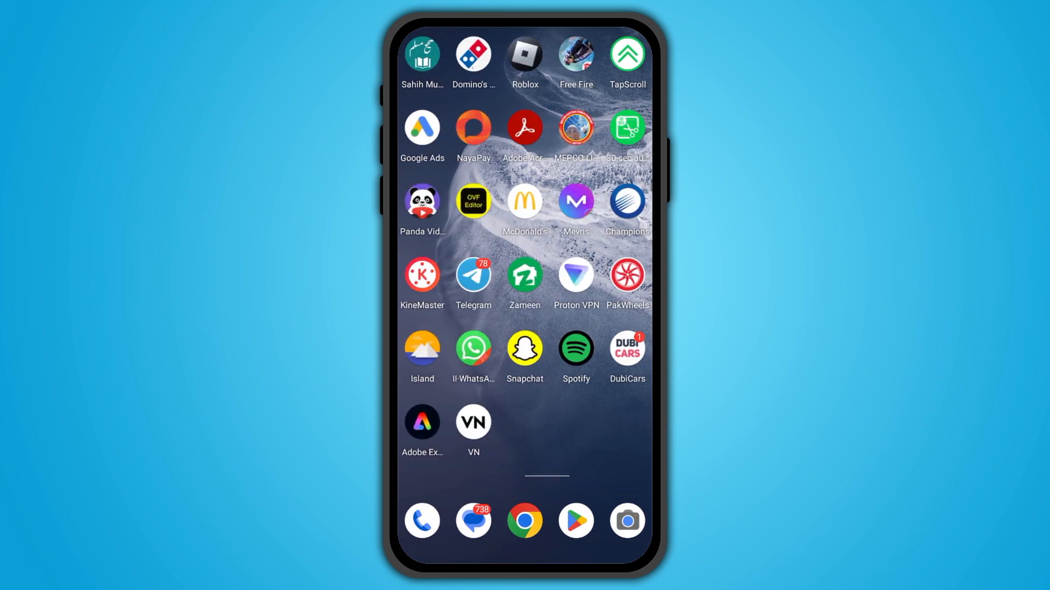
pyautogui.click(474, 421)
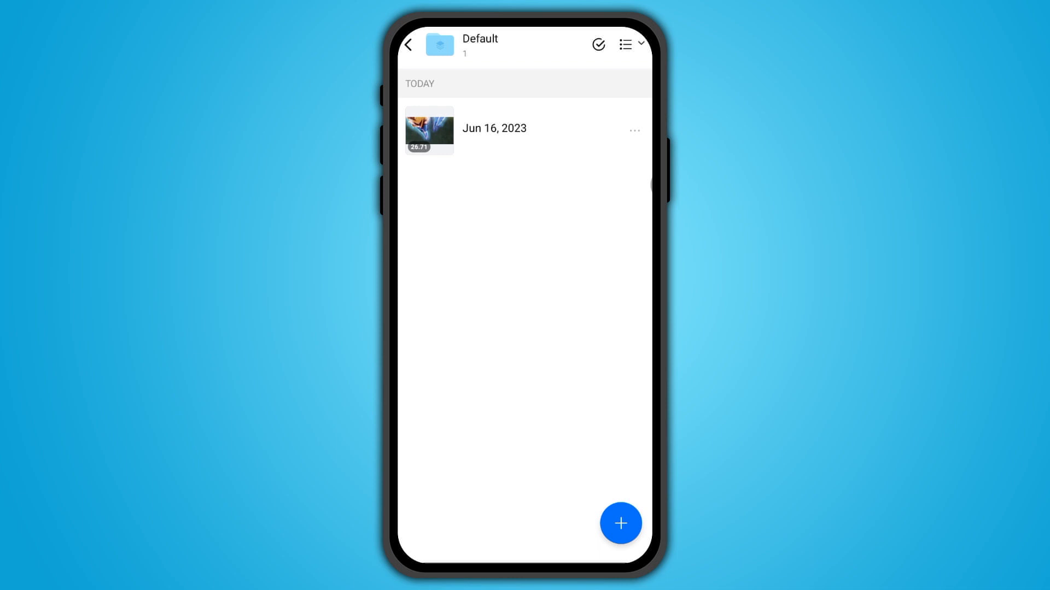
# Open the Jun 16, 2023 project and reach the Music library with Vlog, Pop categories
pyautogui.click(428, 131)
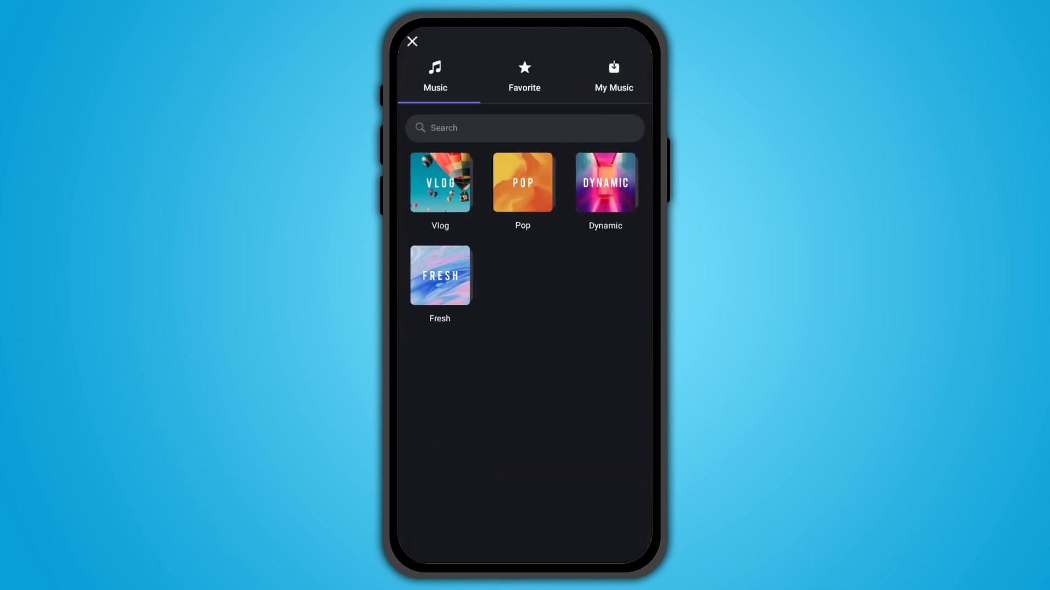
pyautogui.click(612, 76)
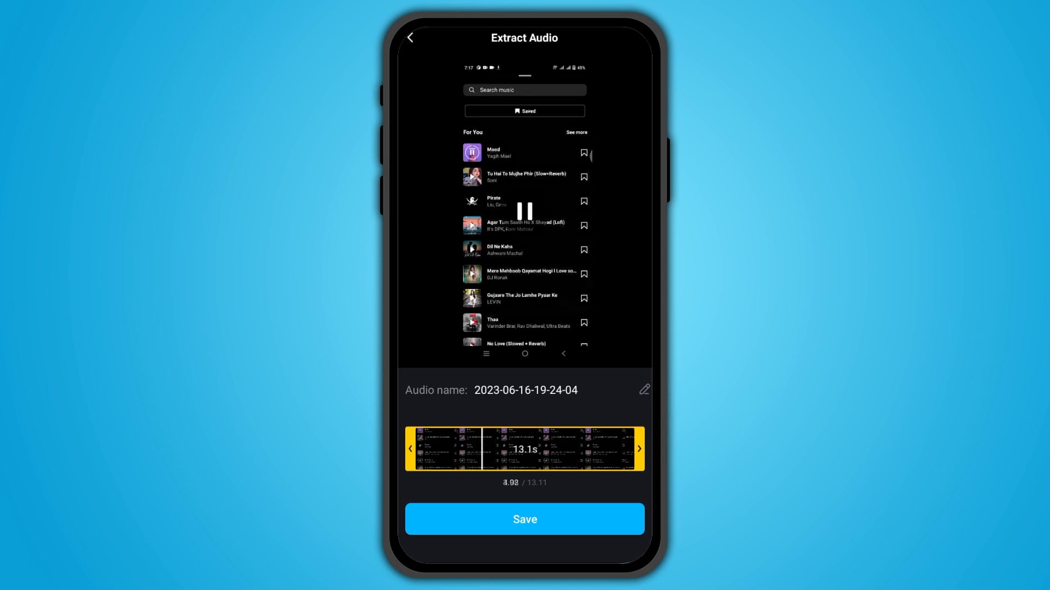
pyautogui.moveTo(415, 448); pyautogui.dragTo(445, 464)
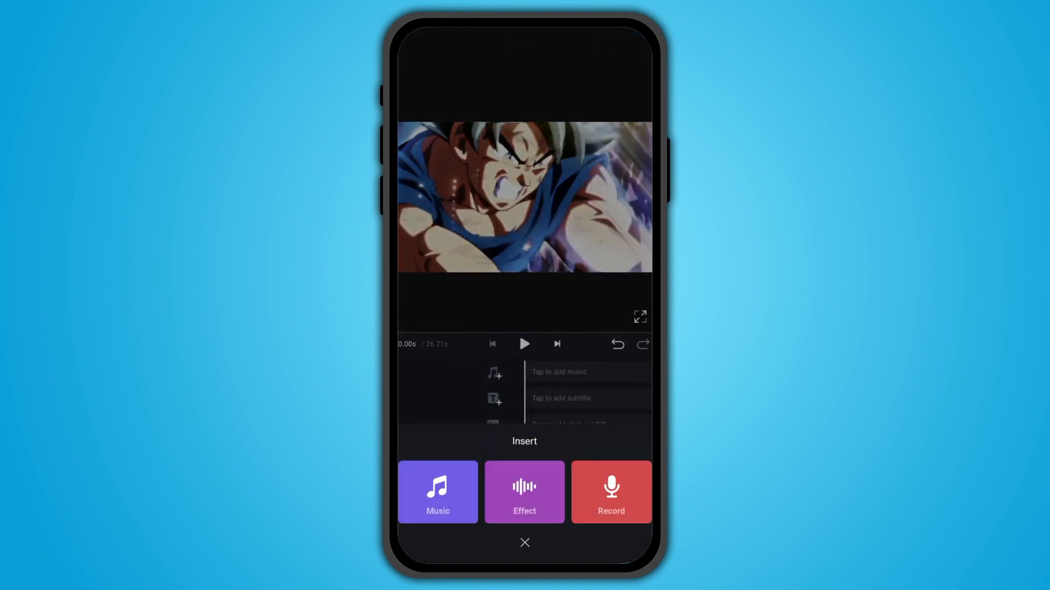
pyautogui.click(437, 492)
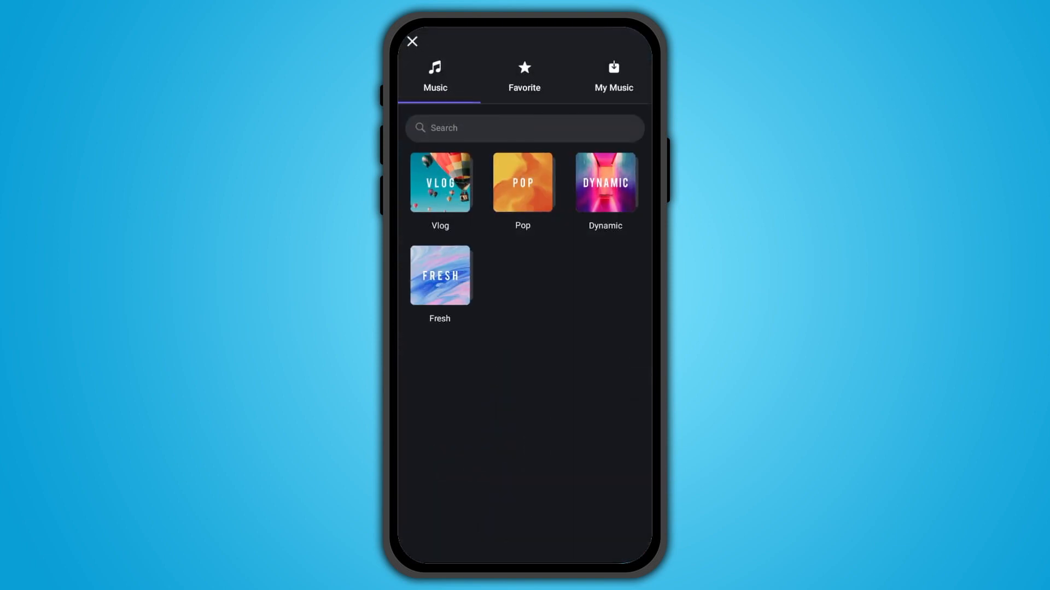
pyautogui.click(612, 75)
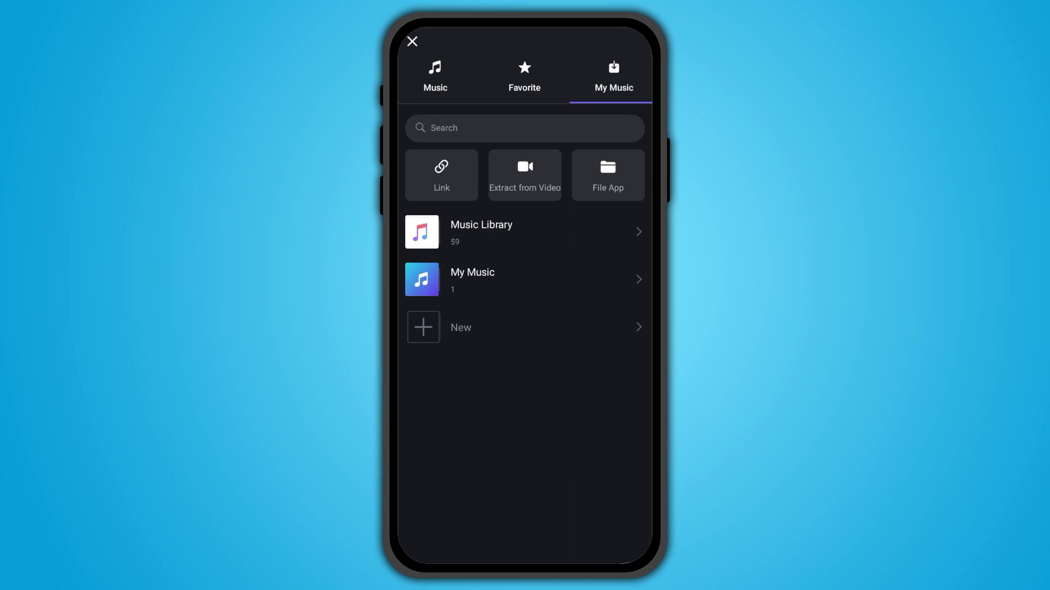
pyautogui.click(471, 280)
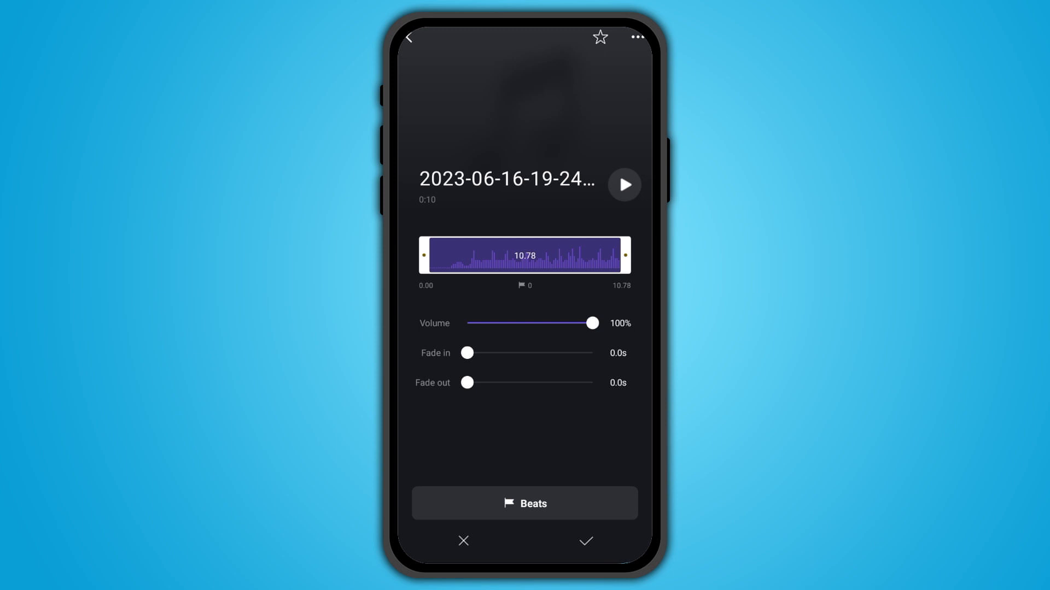
pyautogui.click(585, 541)
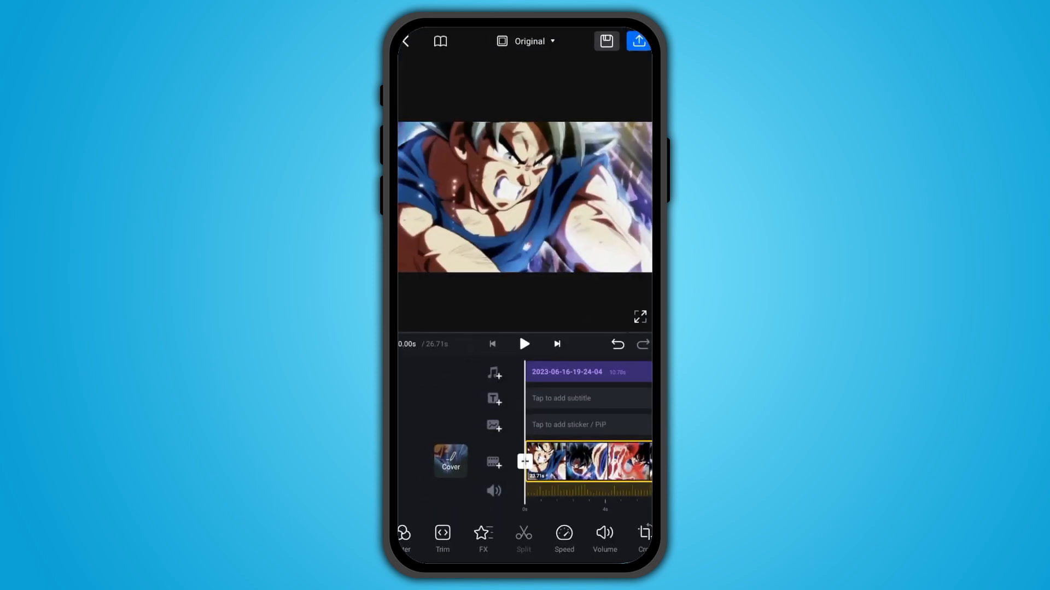